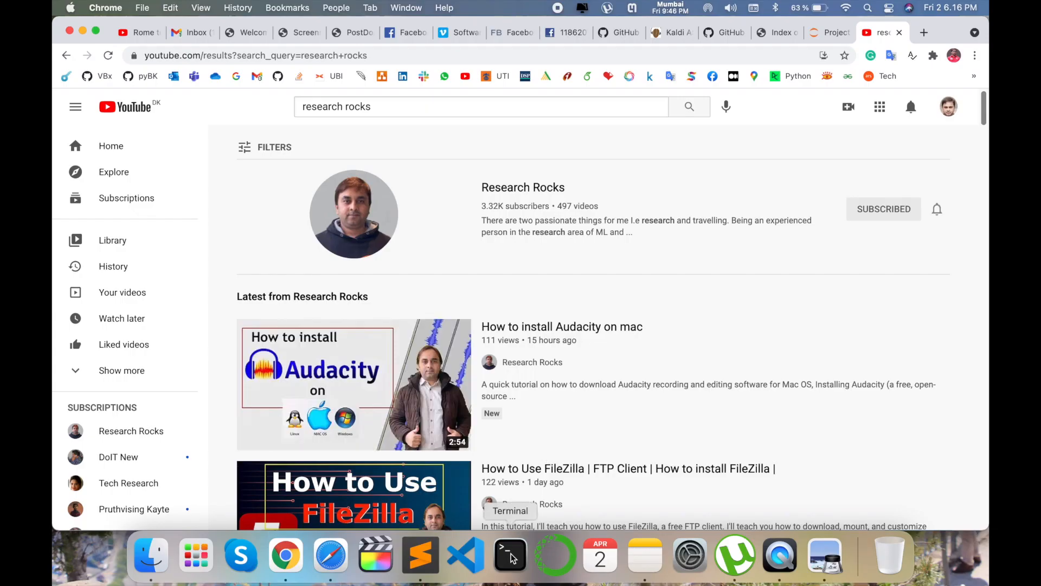
- Launch a new Terminal window from the Dock
click(510, 553)
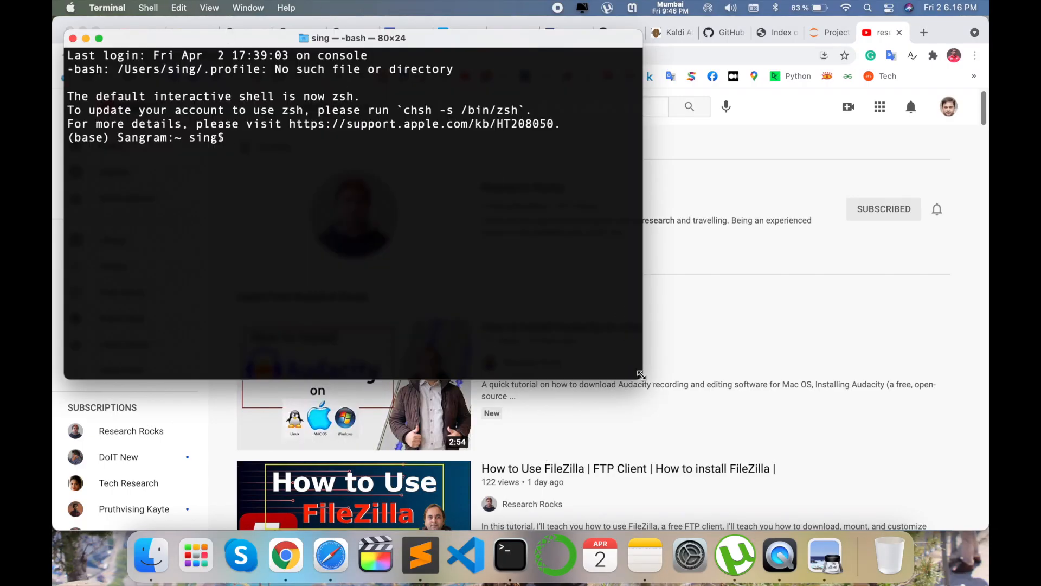
- Run conda install -c conda-forge jupyterlab and confirm with y, then begin the pip command
text(conda i)
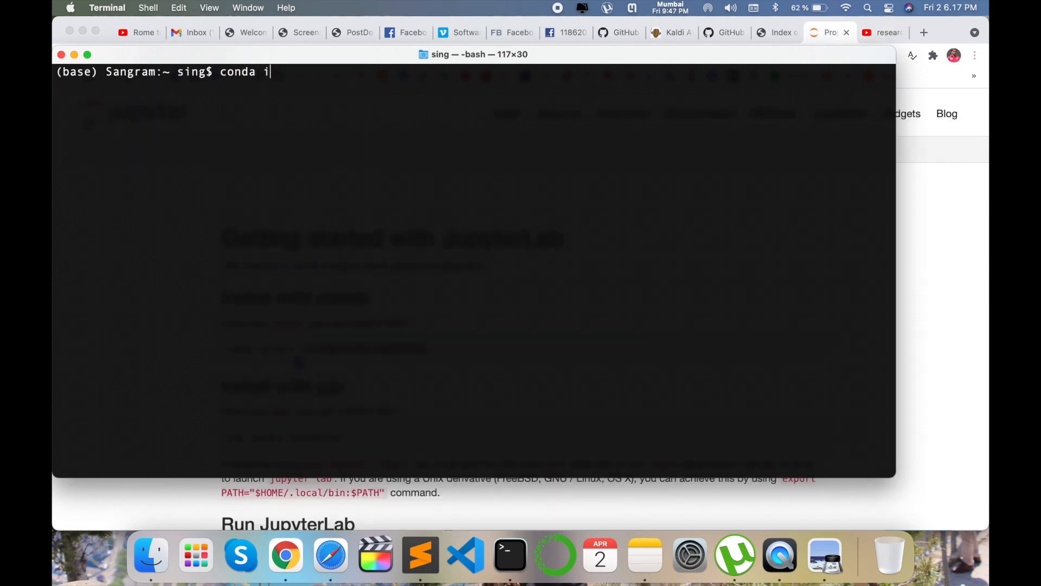
text(nstall -c conda-forge jupyterlab)
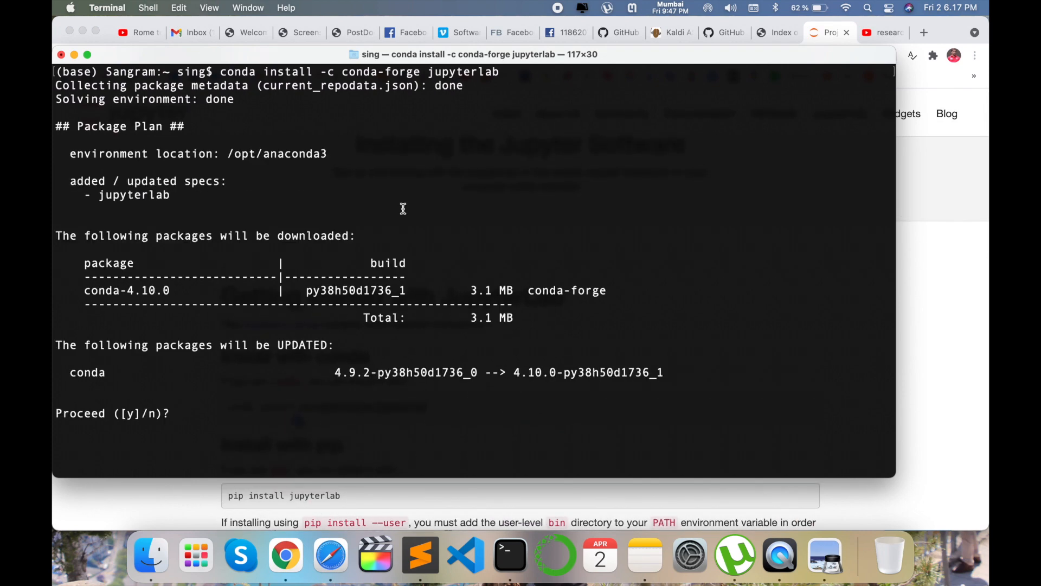
text(y)
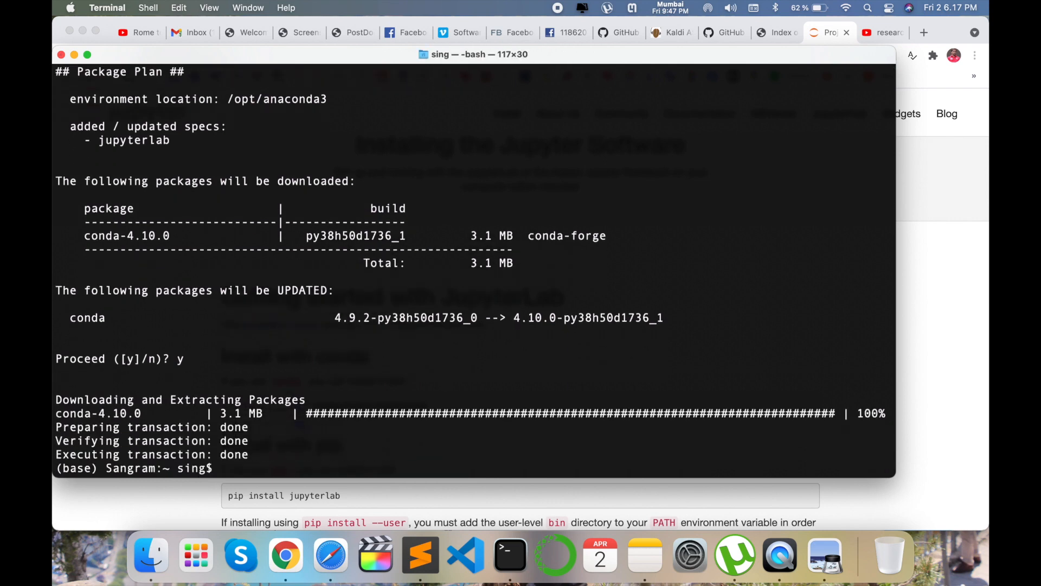
text(pip)
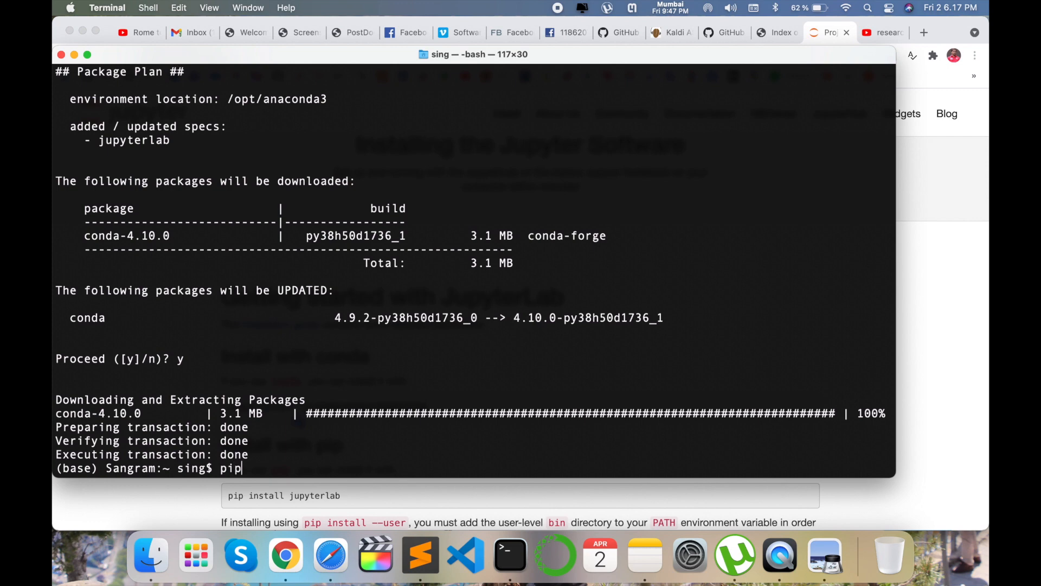
- Run pip install jupyterlab, then begin typing the jupyter-lab command
text(instal)
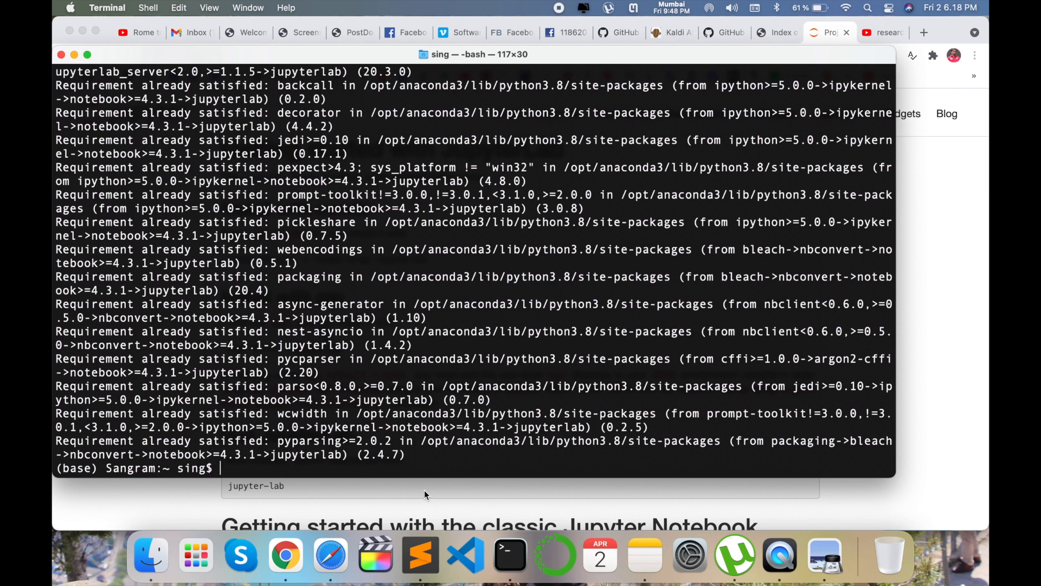
text(ju)
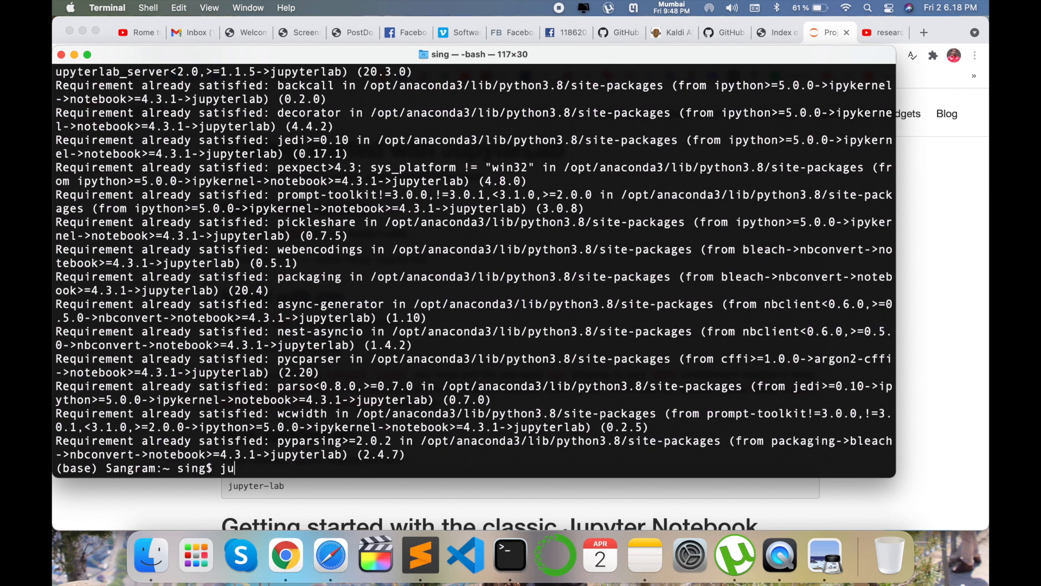
- Finish and run jupyter-lab to launch JupyterLab in Chrome
text(pyter)
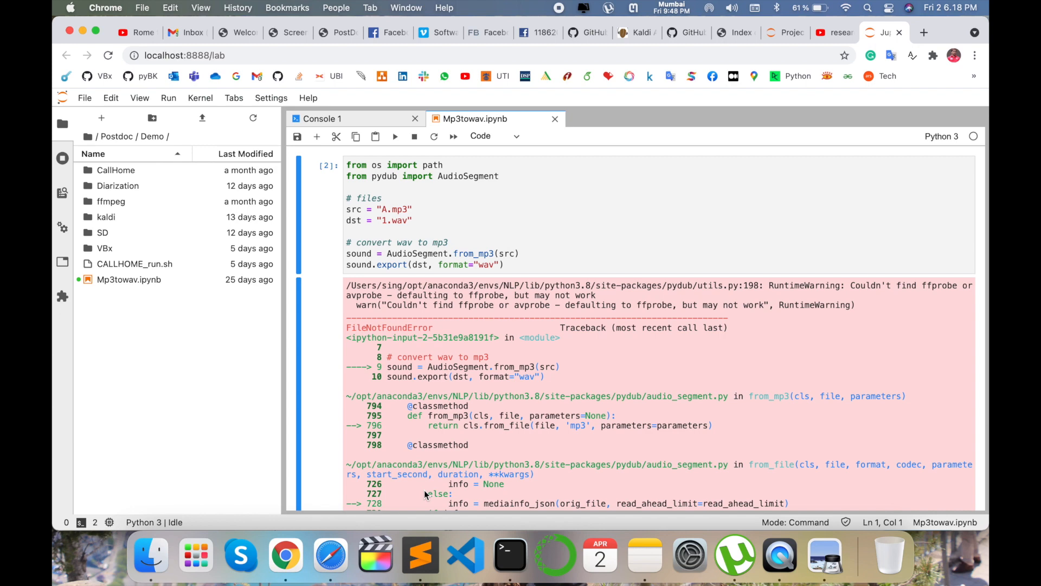
mouse_move(337, 295)
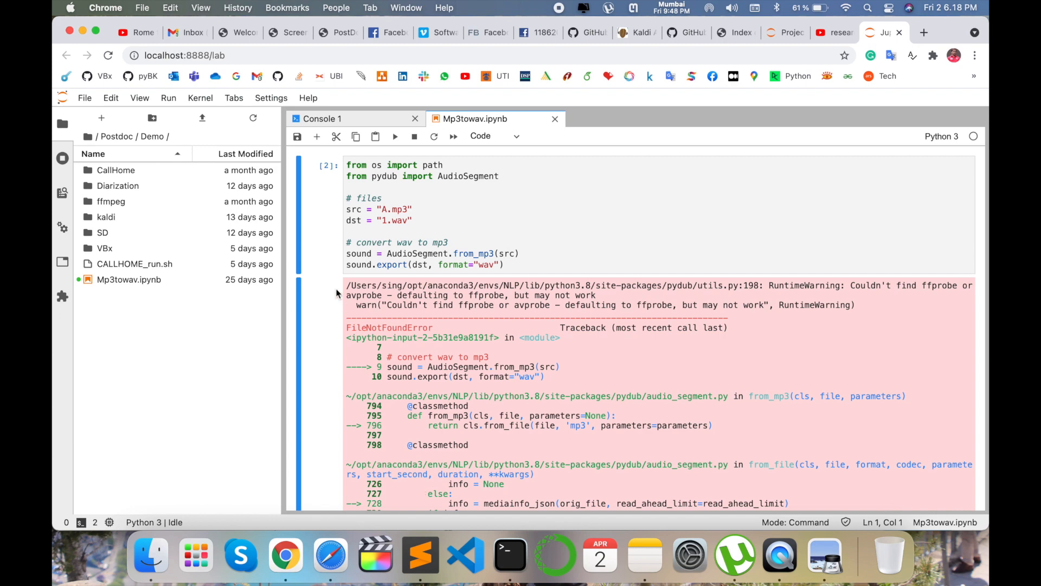
click(110, 202)
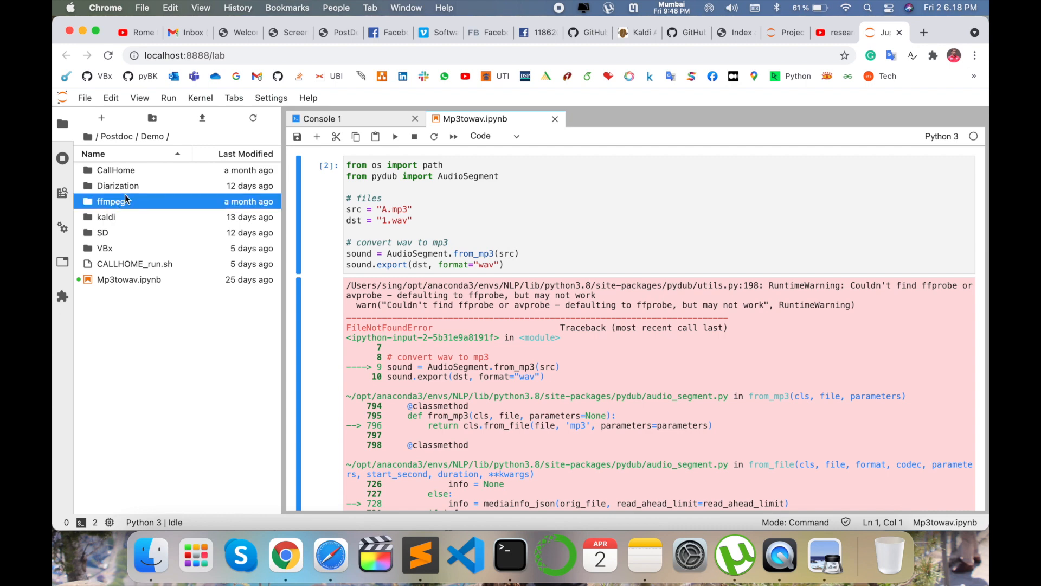
click(117, 185)
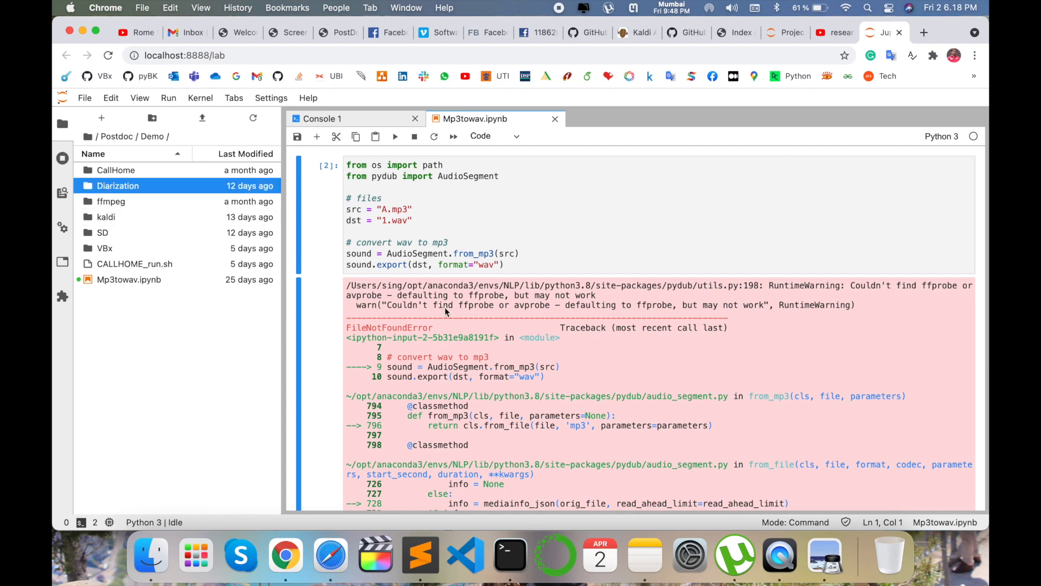